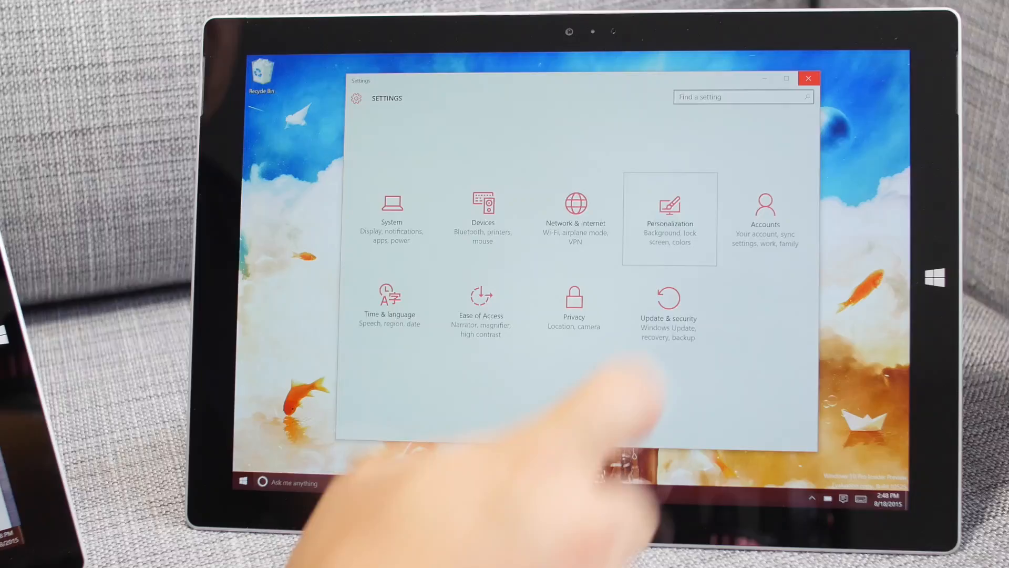
Go to Personalization, then its Colors page.
left_click(668, 219)
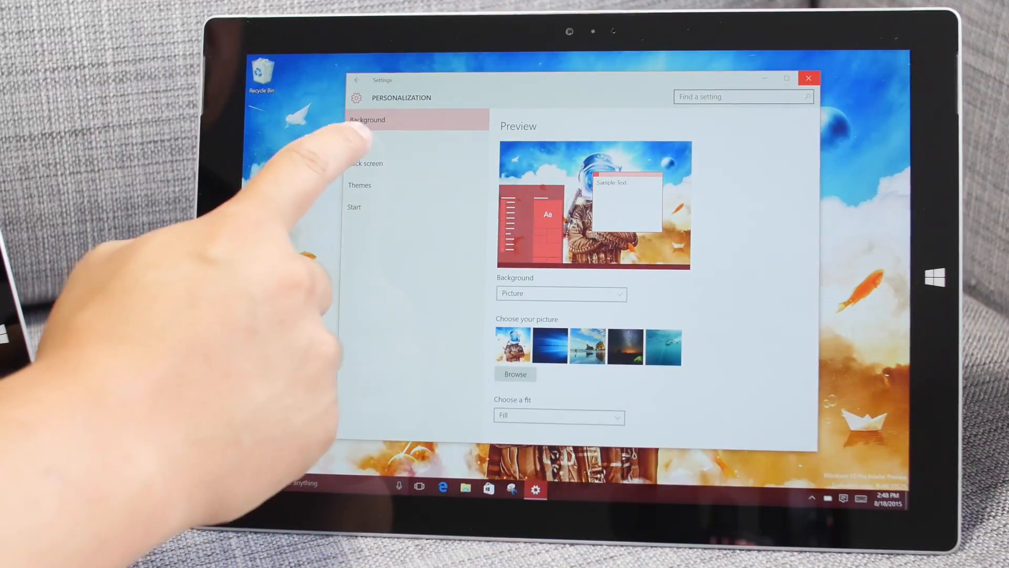
left_click(359, 143)
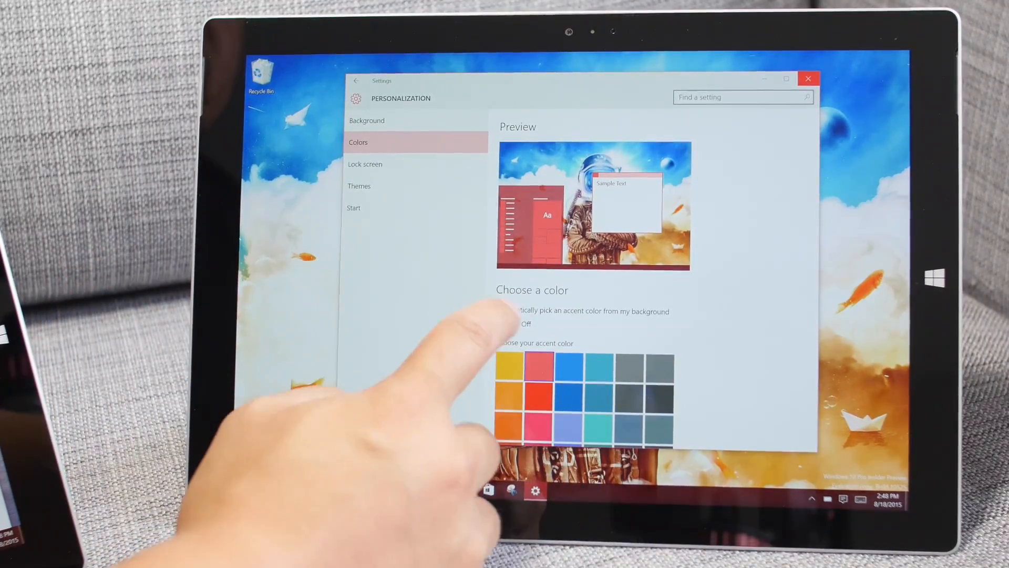
Turn on automatic accent picking from the background and turn off colour on Start, taskbar and action center.
left_click(505, 323)
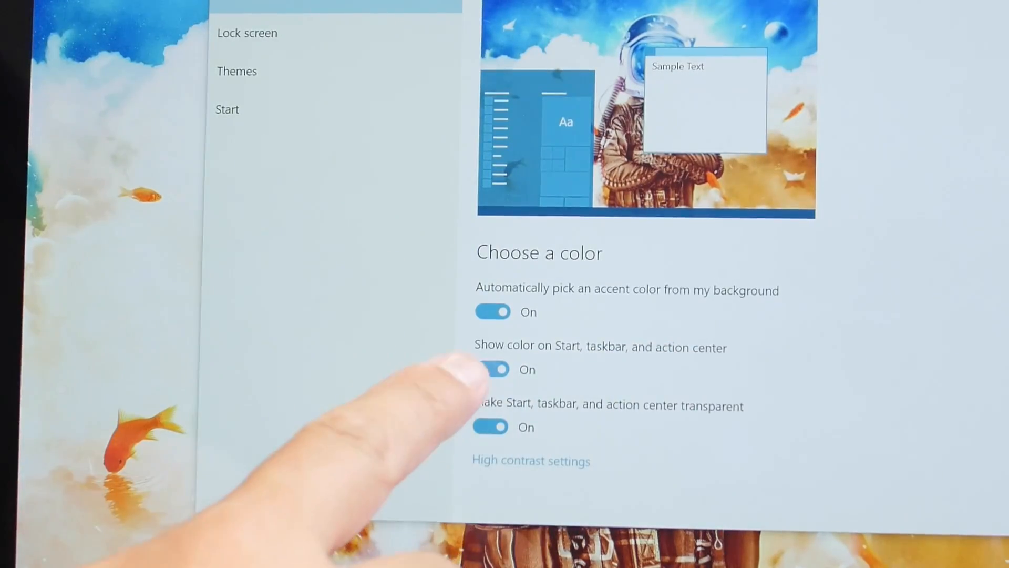
left_click(493, 369)
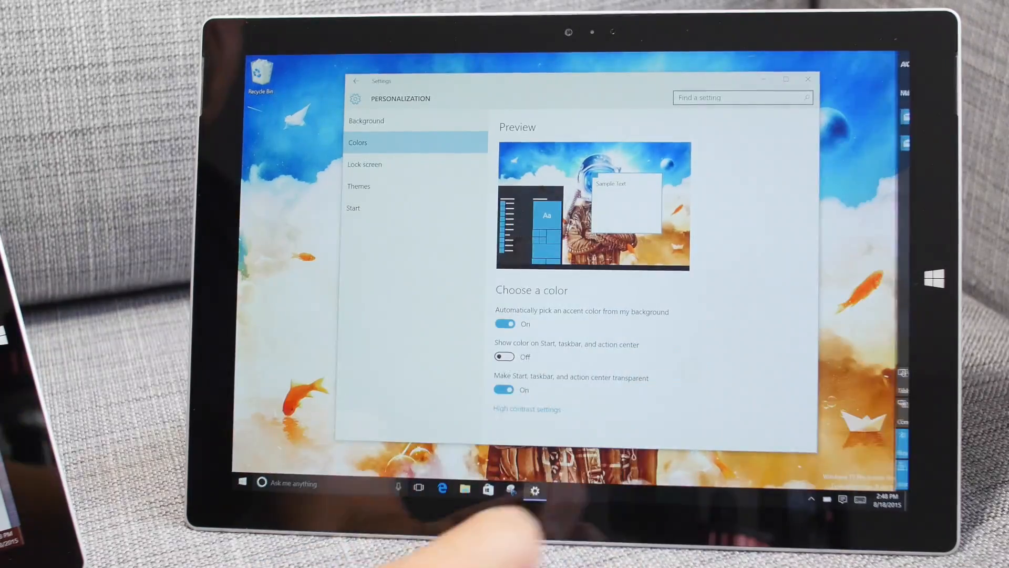
Switch 'Show color on Start, taskbar, and action center' back on.
left_click(504, 356)
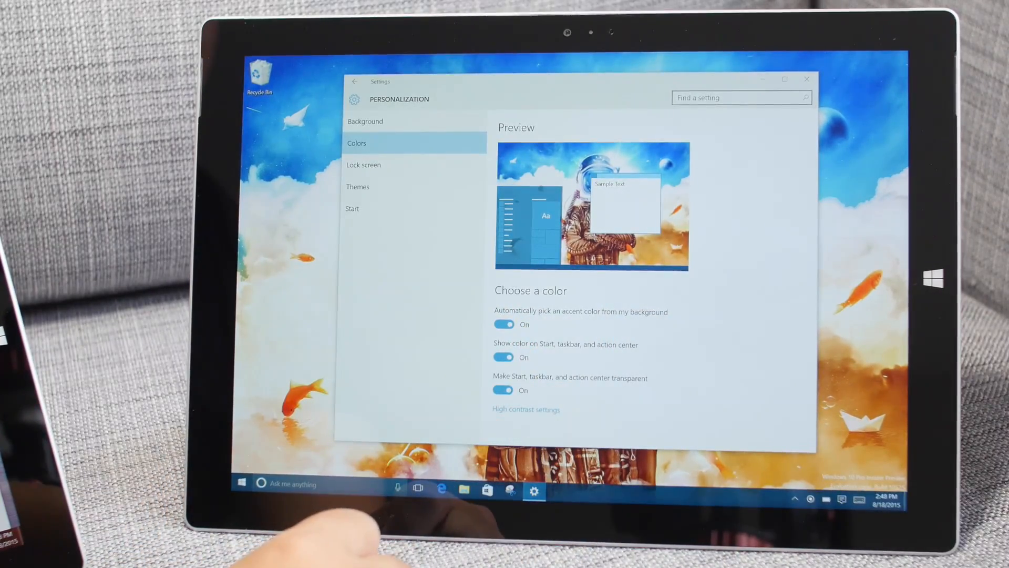
Turn off automatic accent picking and choose the red swatch as accent colour.
left_click(503, 324)
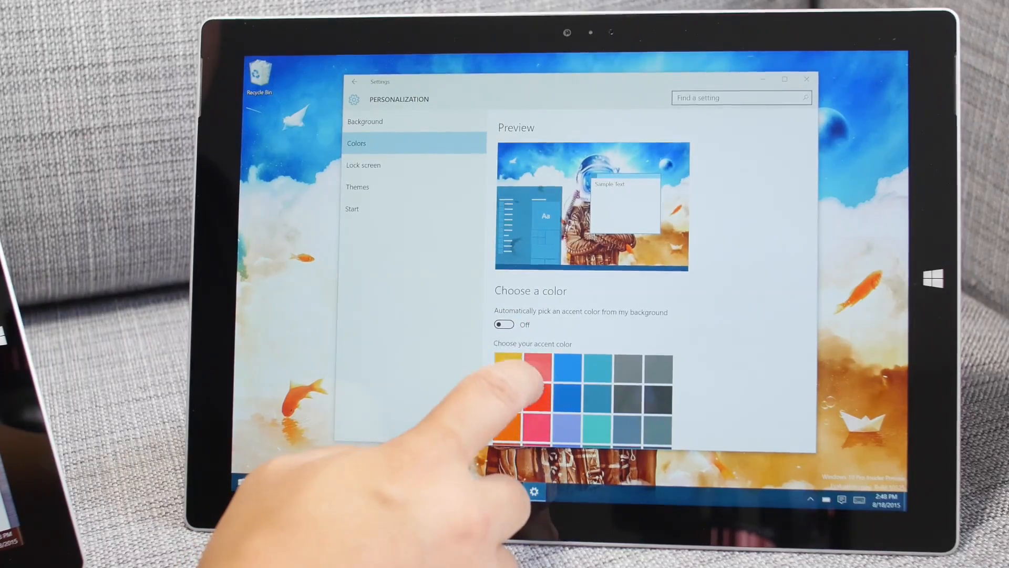
scroll("down", 3)
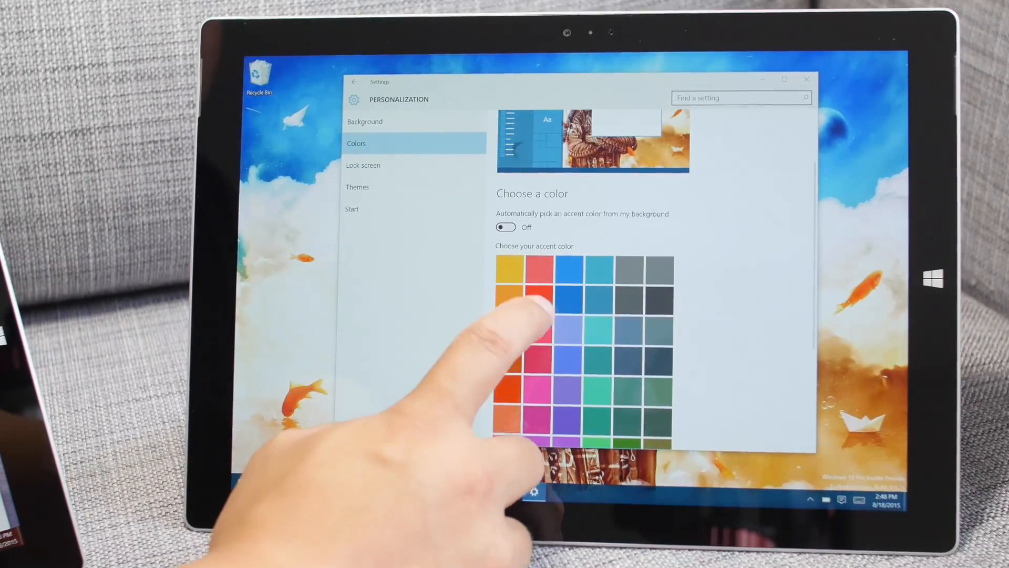
left_click(539, 296)
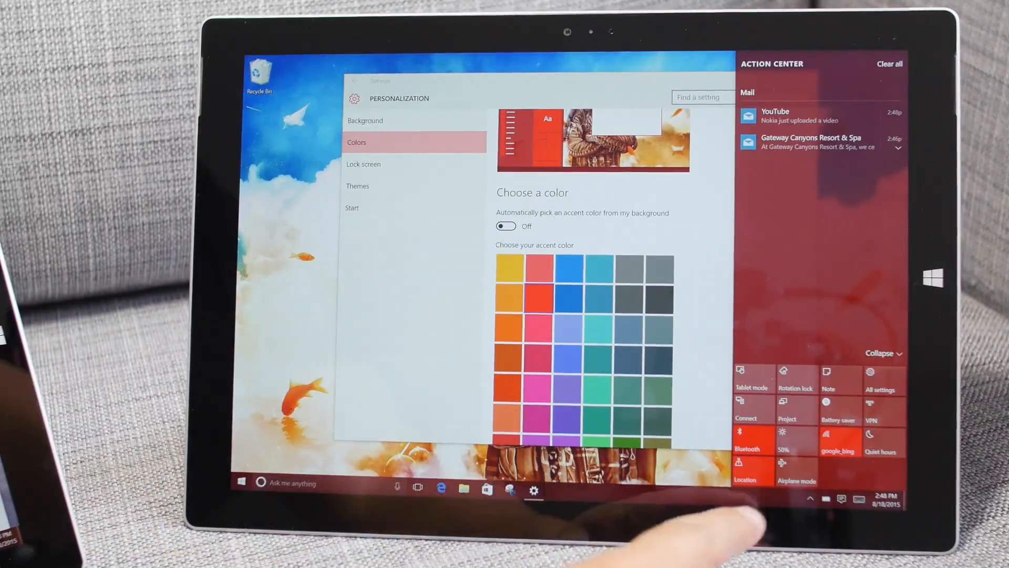
Close the action center and choose a green swatch as accent colour.
left_click(242, 482)
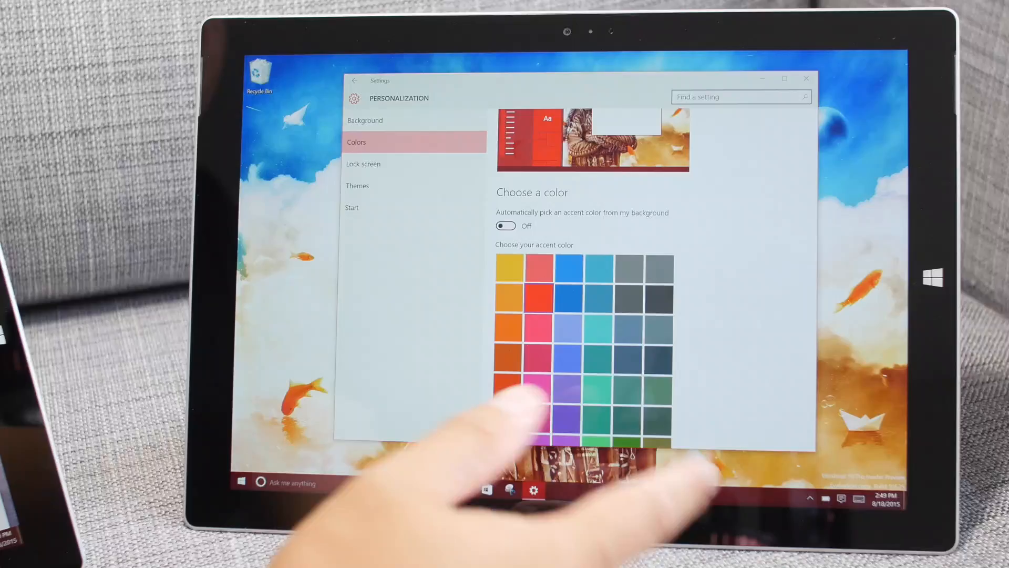
left_click(485, 490)
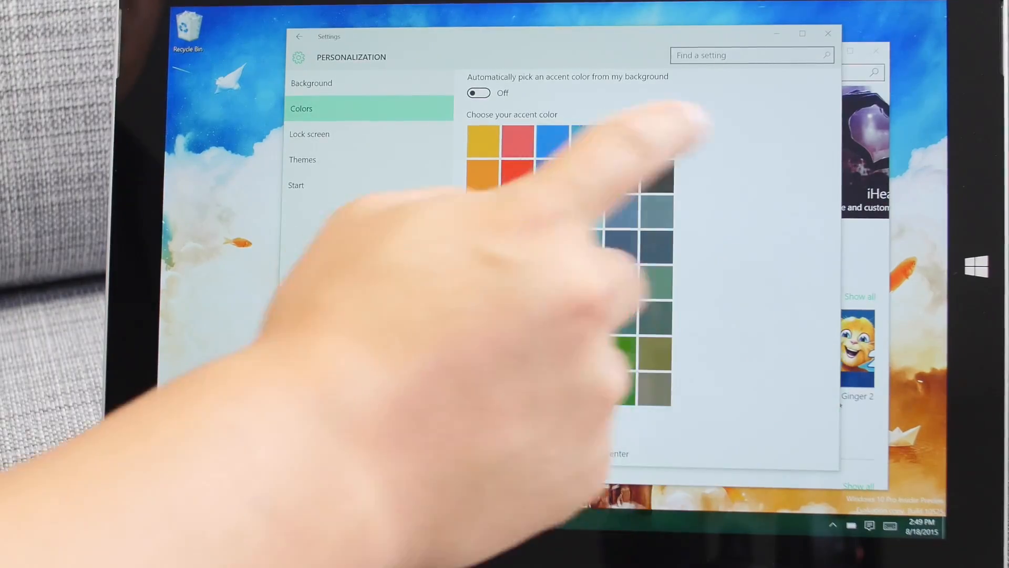
left_click(453, 515)
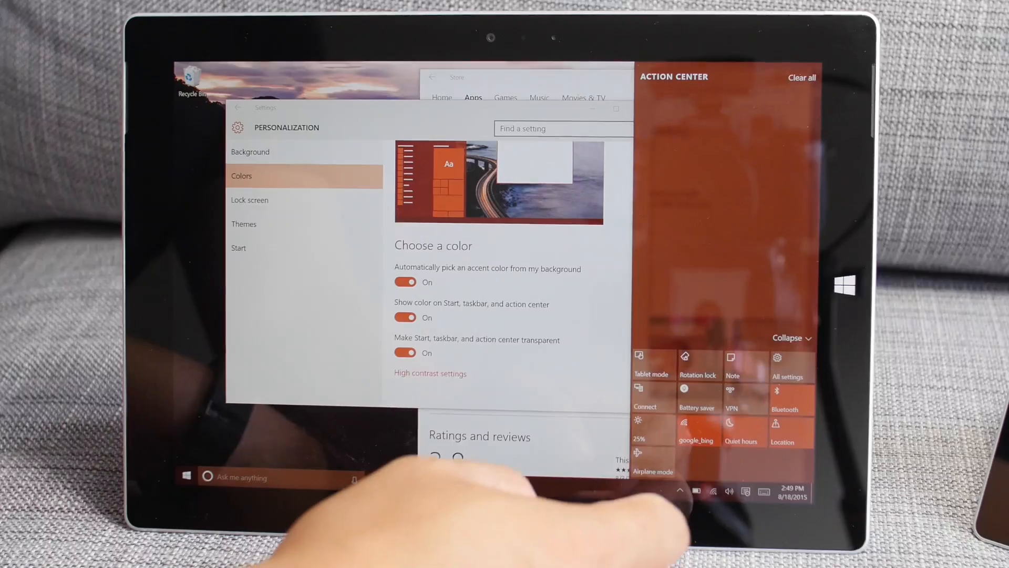
Clear all notifications from the open action center.
left_click(802, 77)
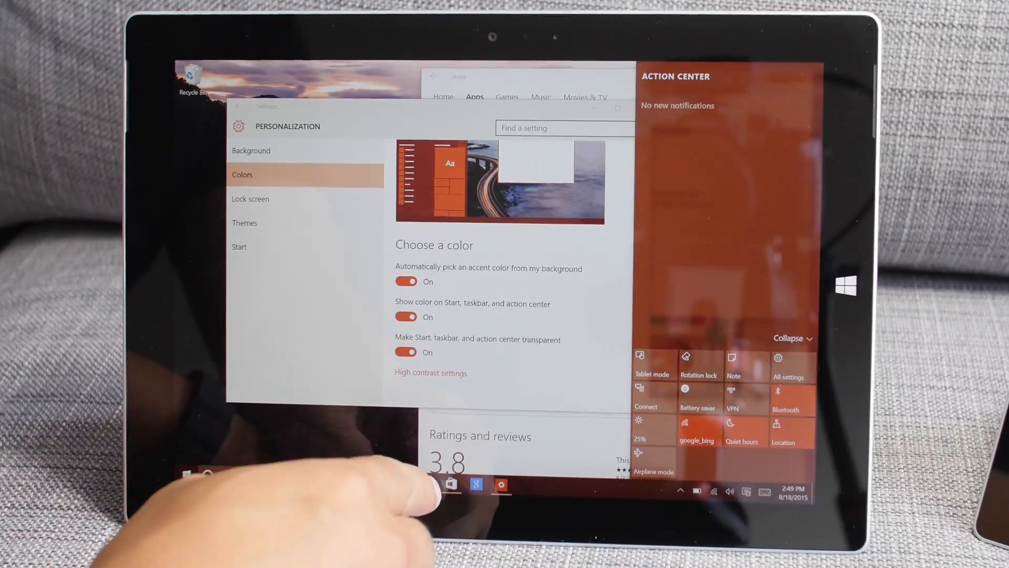